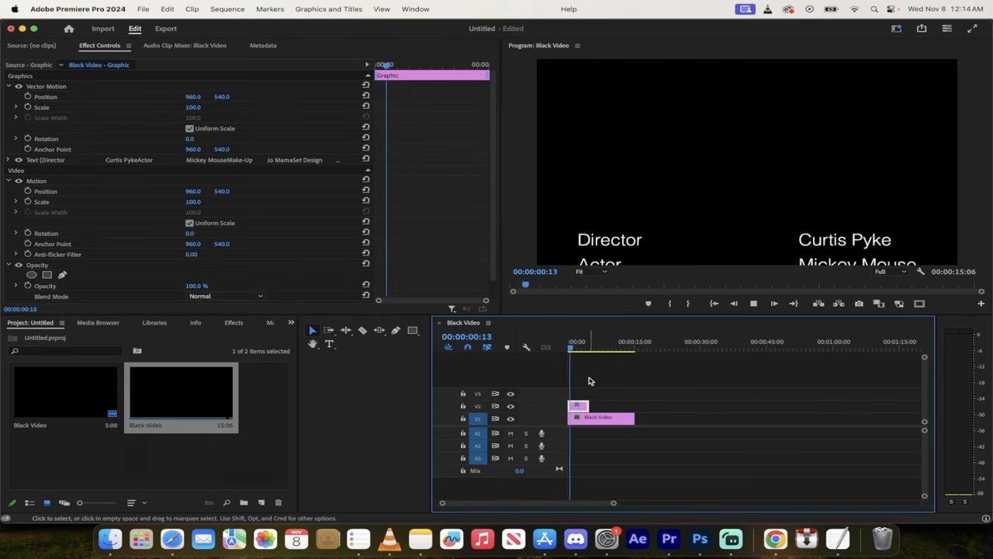
# Step: Make a 1920×1080 black video item, drop it into a new sequence, and extend it to 10 seconds
pyautogui.click(578, 341)
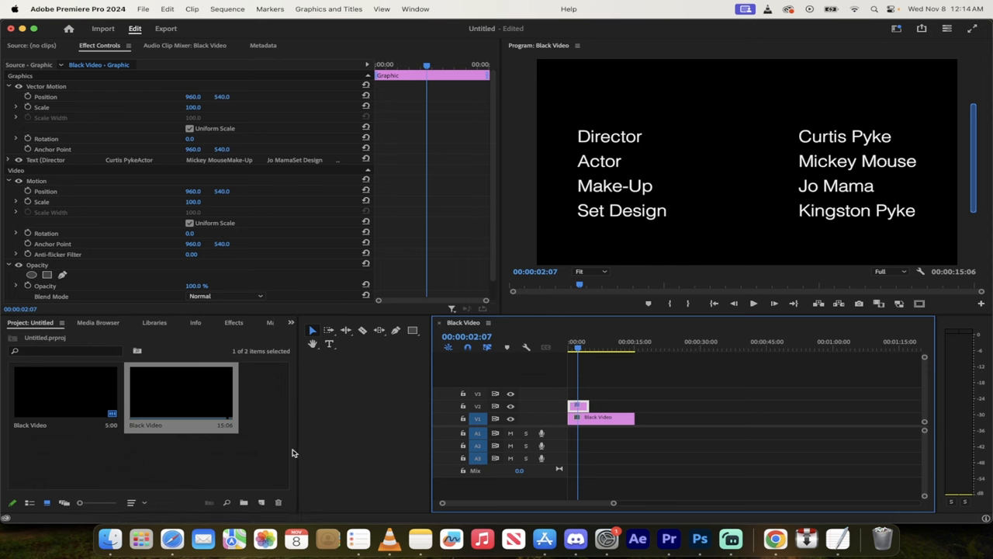
pyautogui.moveTo(252, 454)
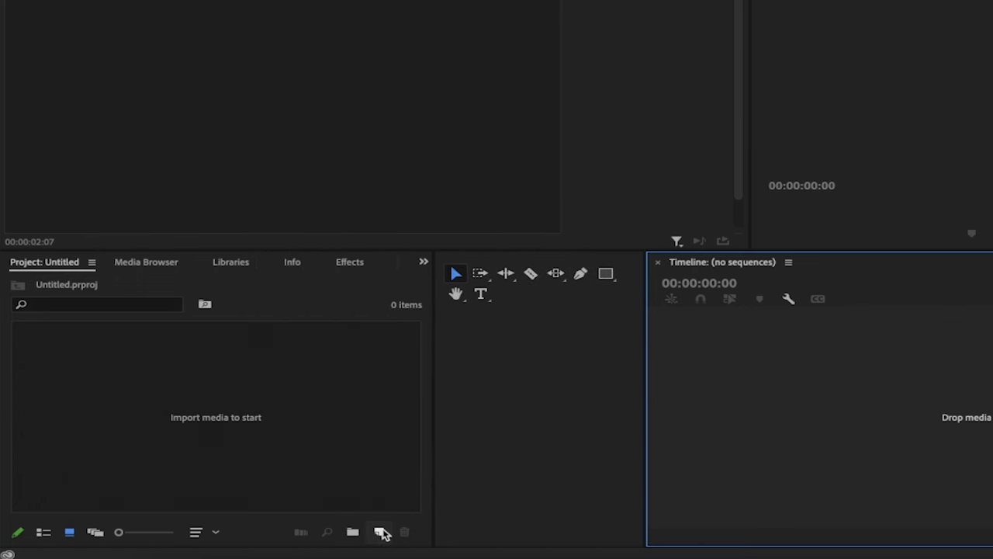
pyautogui.click(379, 531)
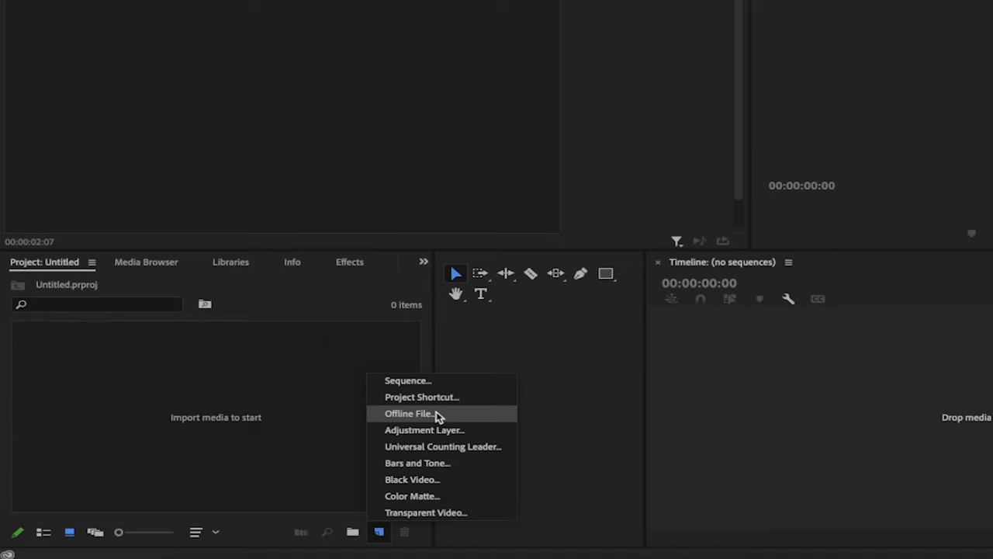
pyautogui.click(411, 478)
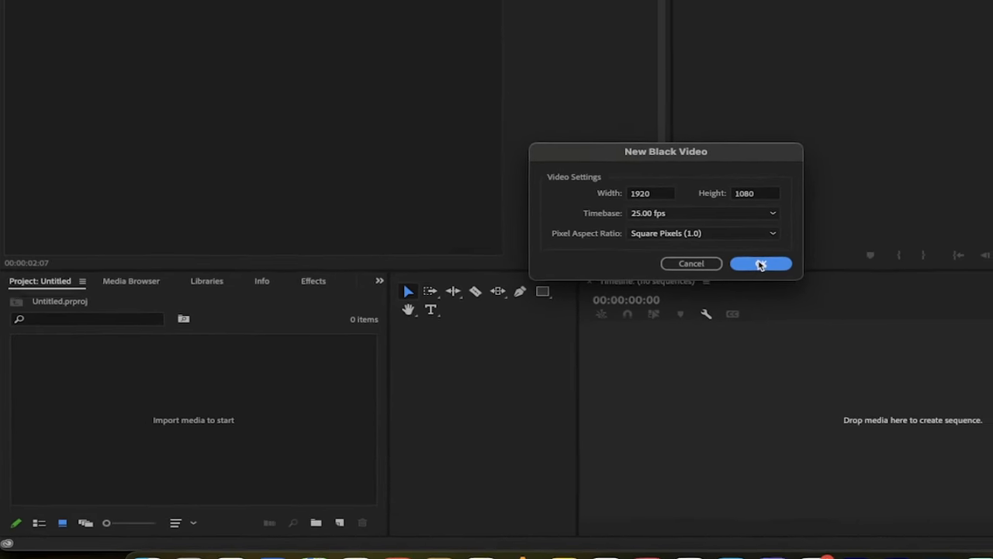
pyautogui.click(760, 263)
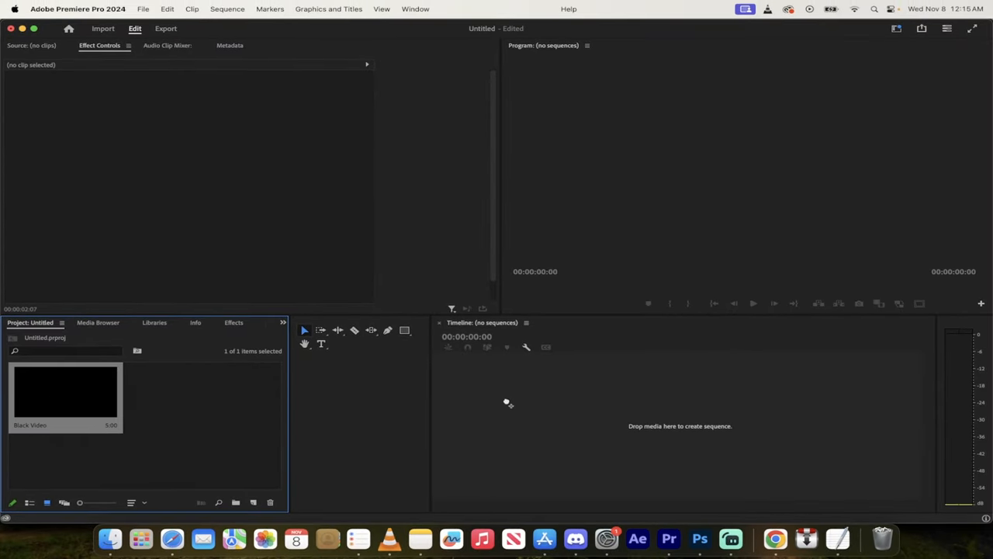
pyautogui.moveTo(66, 392); pyautogui.dragTo(675, 417)
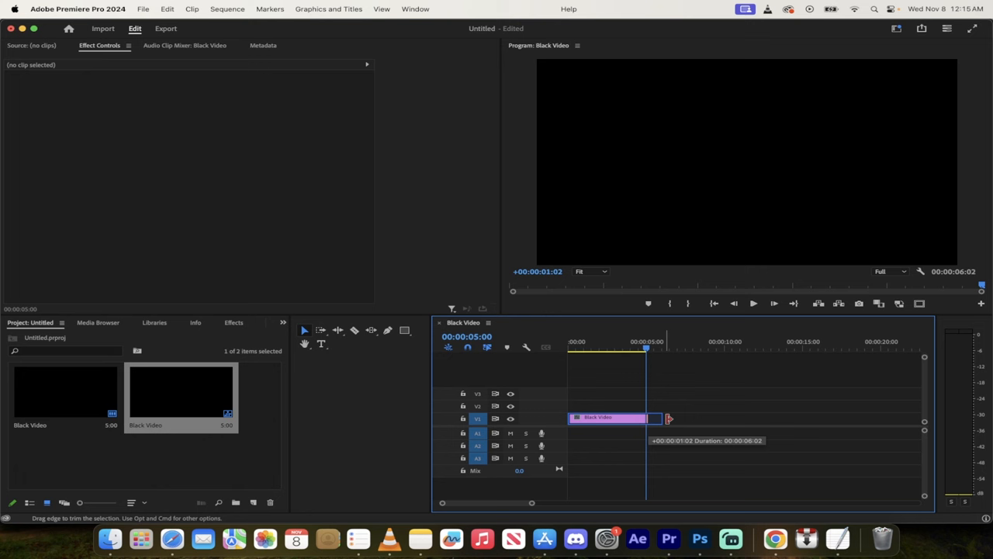
pyautogui.moveTo(654, 419); pyautogui.dragTo(720, 418)
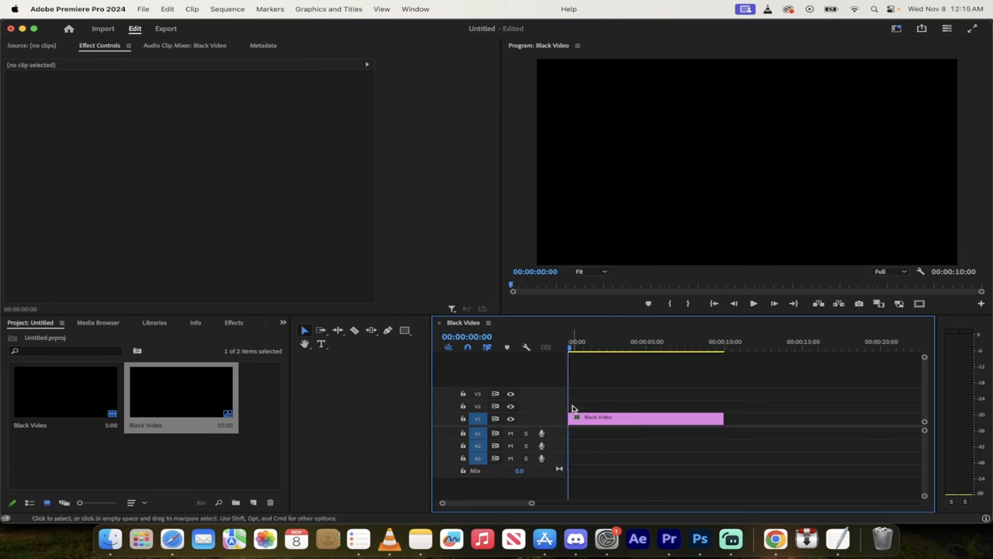
pyautogui.moveTo(226, 474)
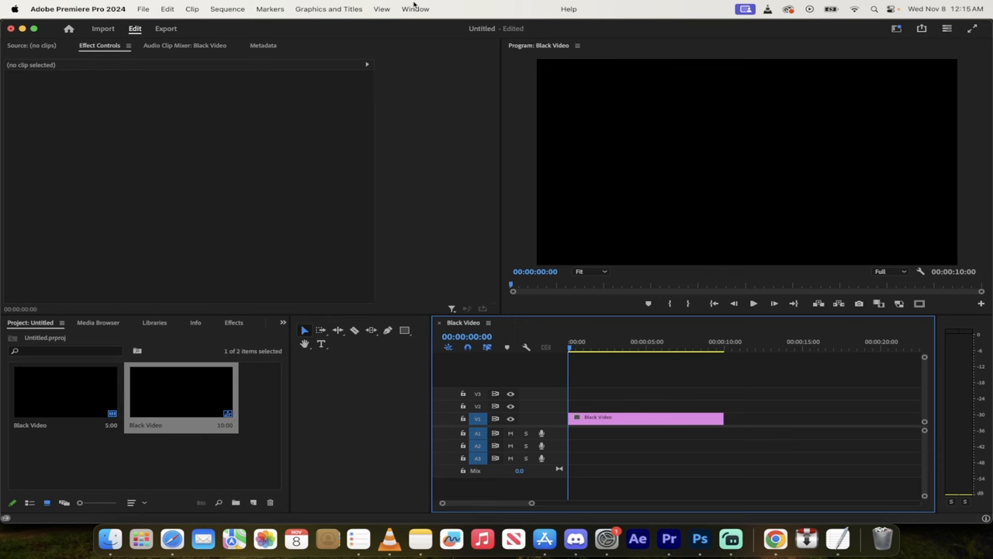
# Step: Choose a graphics workspace from the Window menu so Essential Graphics opens on Browse
pyautogui.click(415, 8)
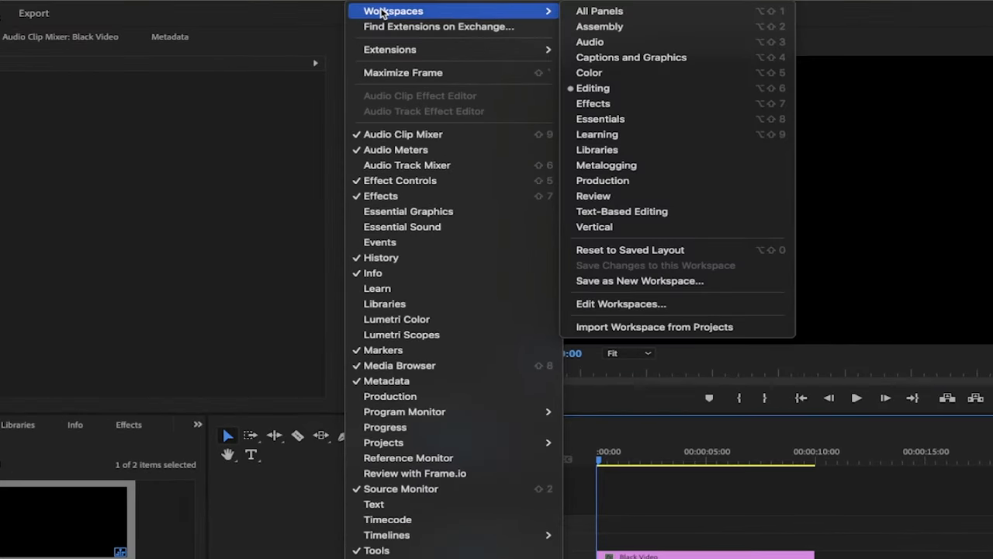
pyautogui.moveTo(620, 72)
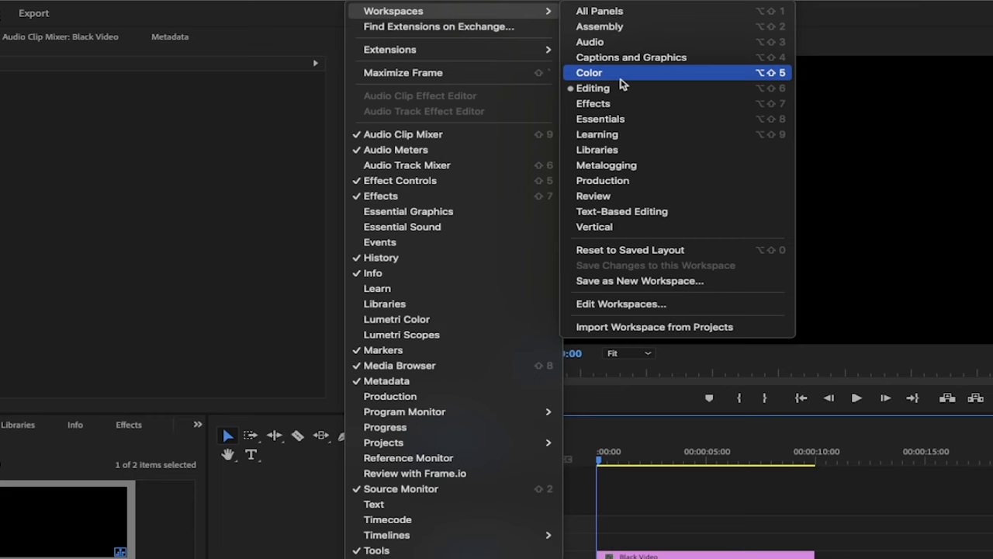
pyautogui.moveTo(632, 56)
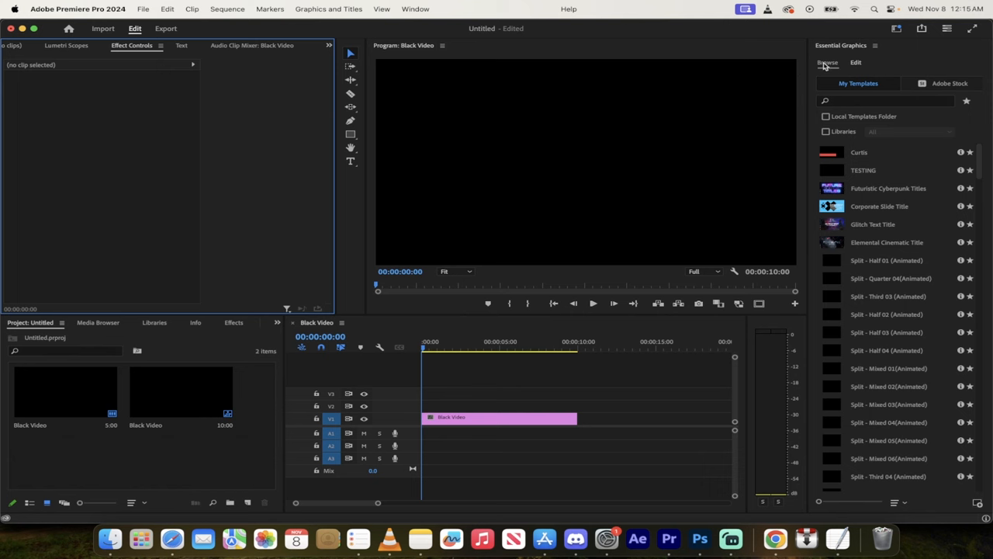
pyautogui.moveTo(825, 67)
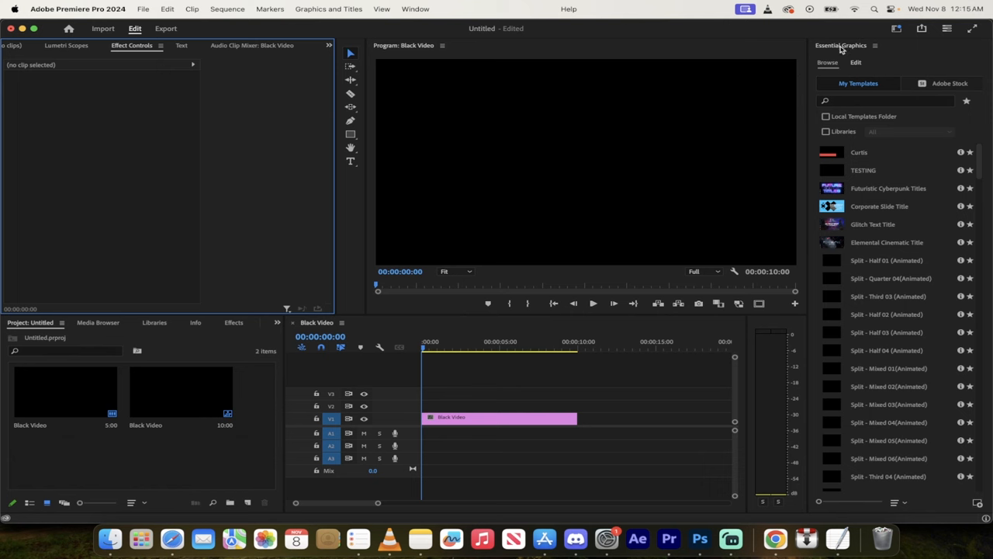
pyautogui.click(415, 8)
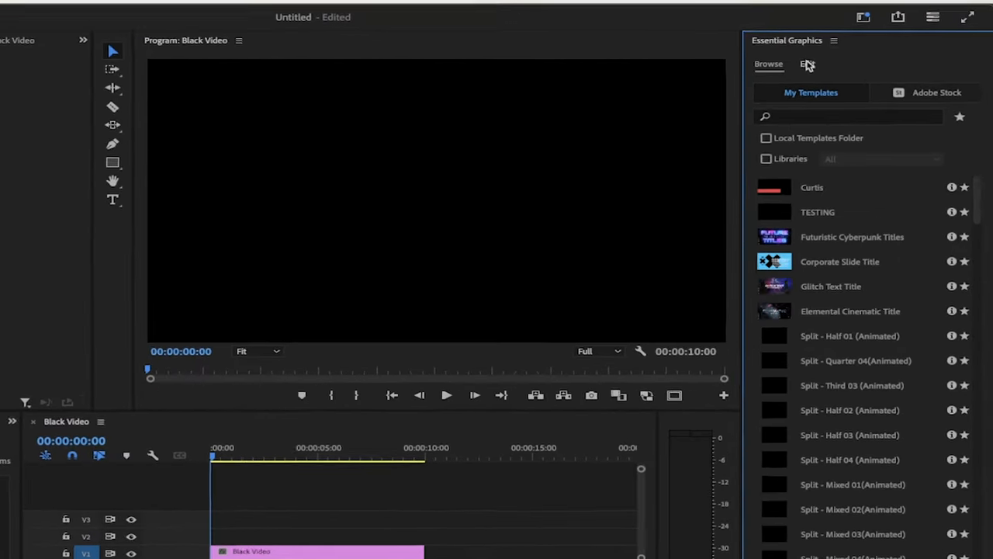
# Step: Add a New Text Layer from the Essential Graphics Edit panel and move it left of center
pyautogui.click(807, 64)
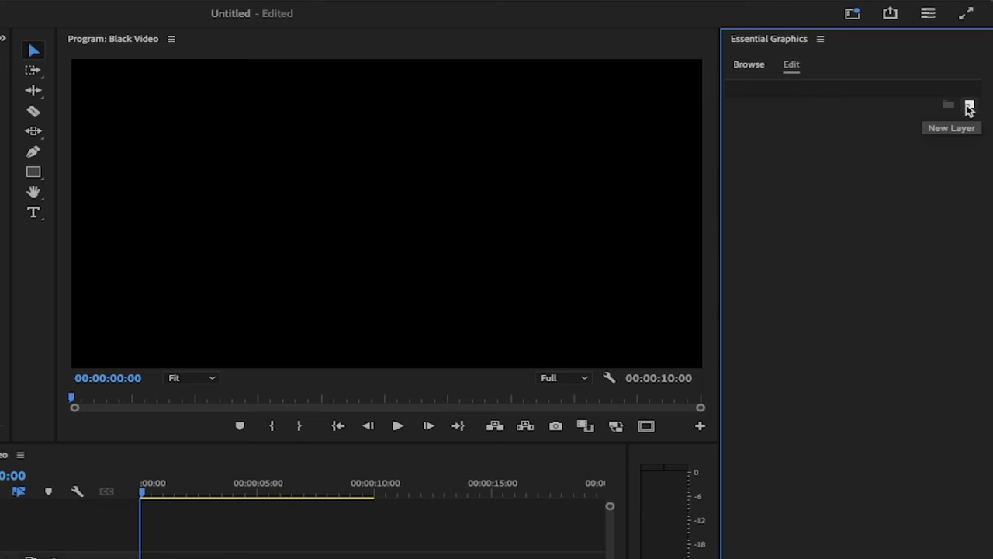
pyautogui.click(969, 104)
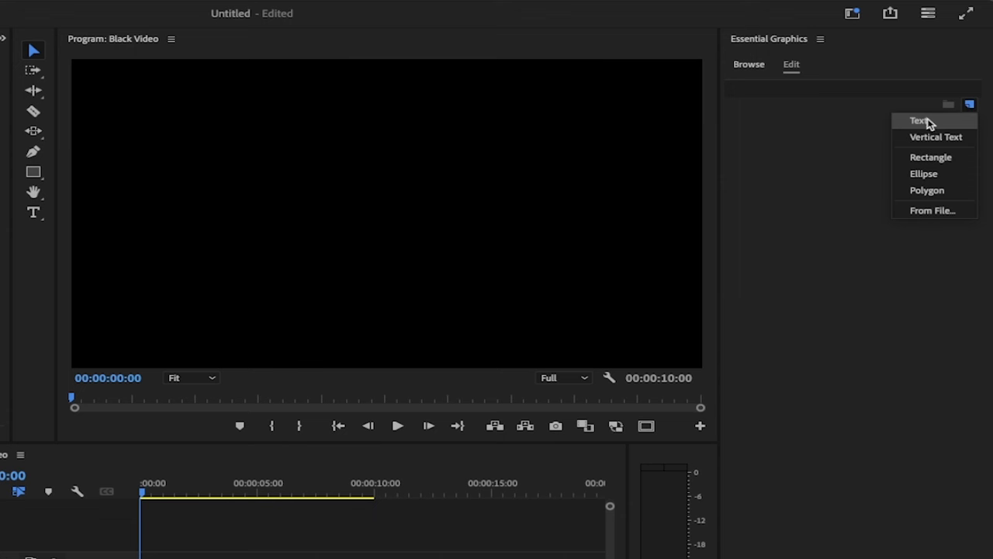
pyautogui.click(920, 121)
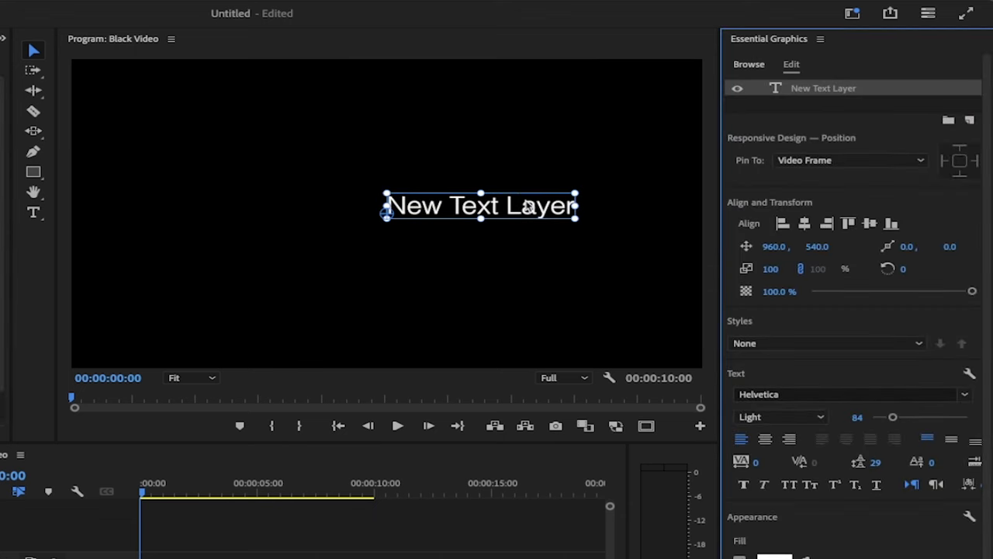
pyautogui.moveTo(479, 206); pyautogui.dragTo(245, 221)
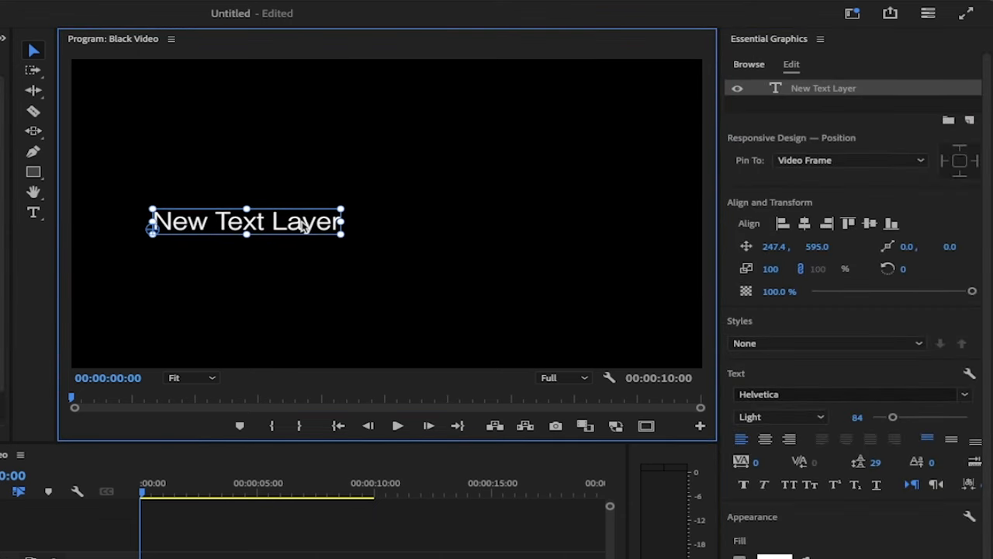
pyautogui.moveTo(966, 395)
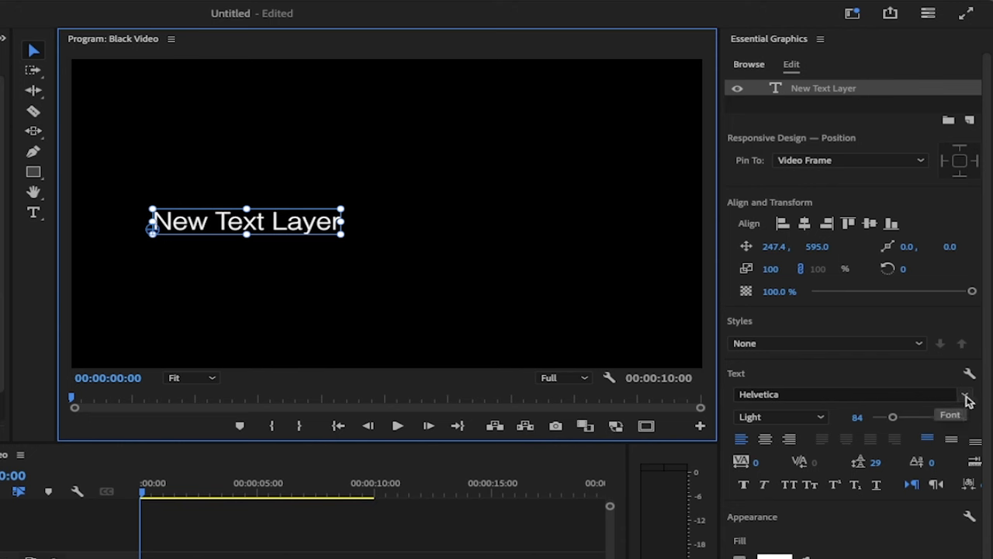
pyautogui.moveTo(291, 235)
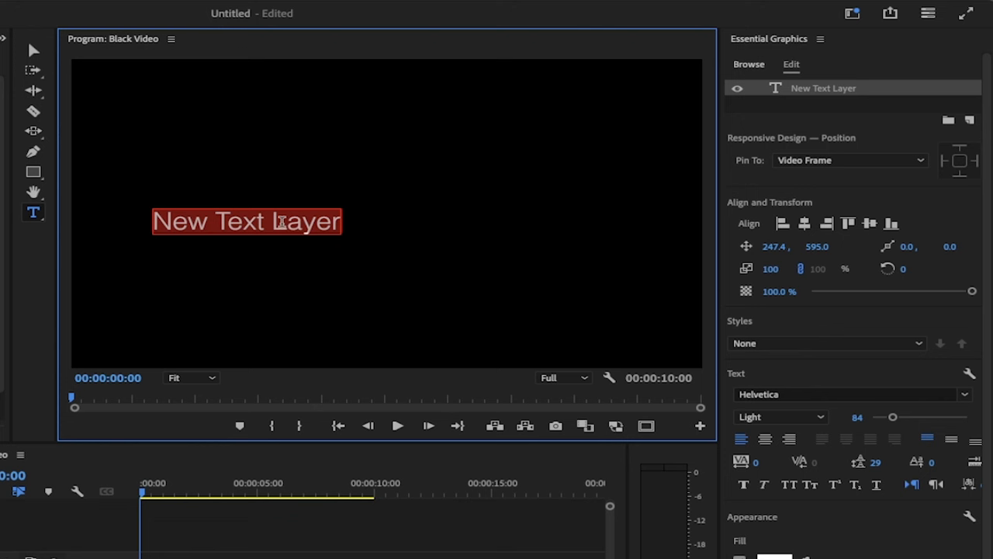
# Step: Type credit rows Director–Curtis Pyke, Actor–Mickey Mouse, and Make-Up–Jo Mamma in two columns
pyautogui.write('Dir')
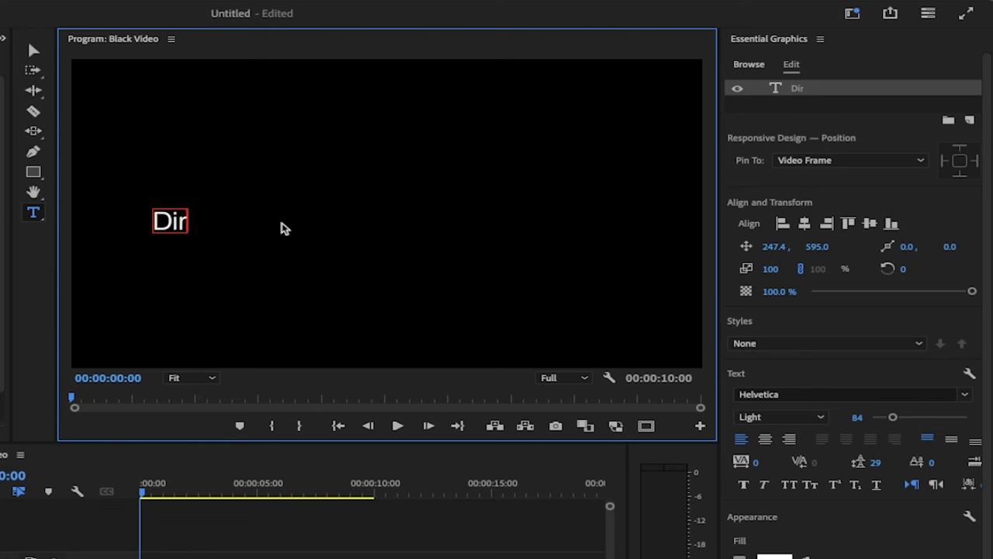
pyautogui.write('ector')
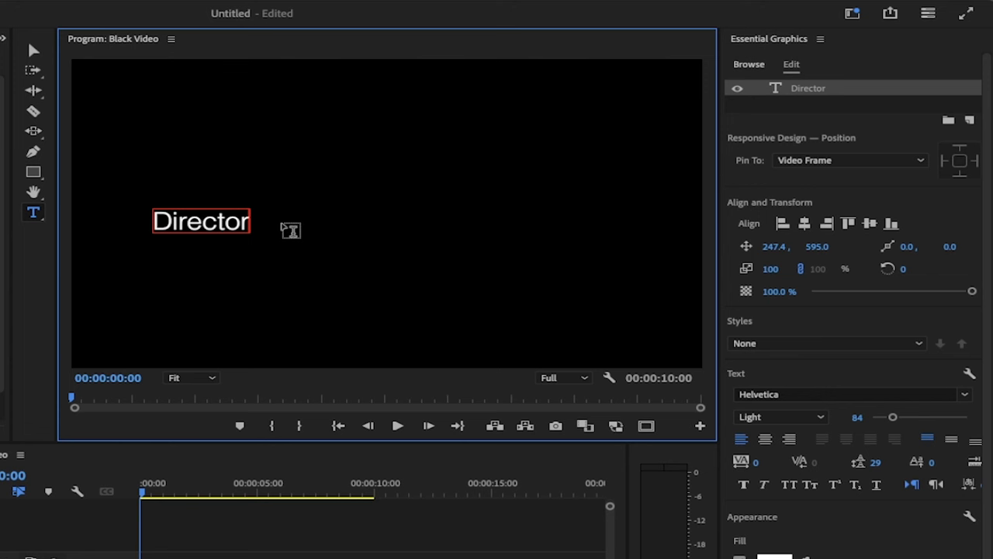
pyautogui.write('CURTI')
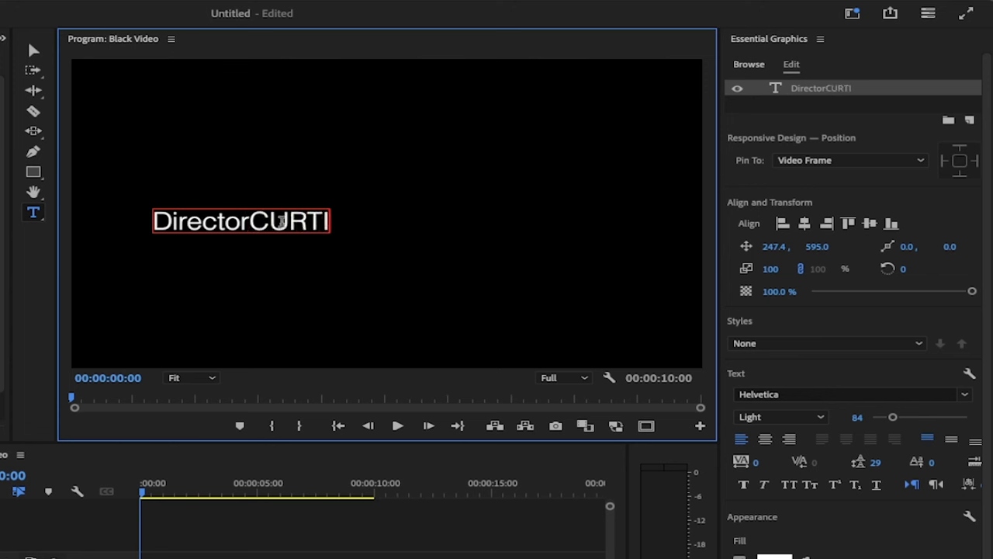
pyautogui.press('Backspace')
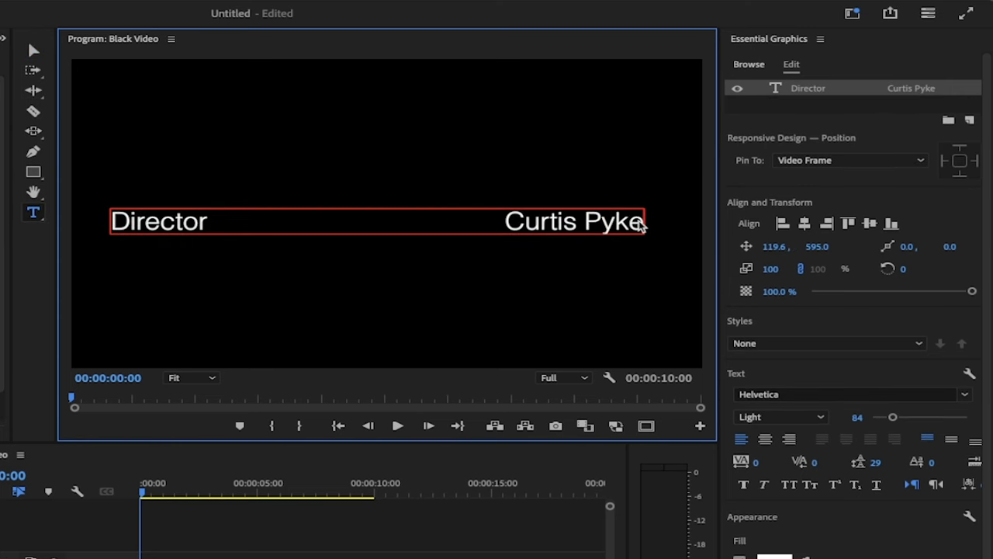
pyautogui.write('A')
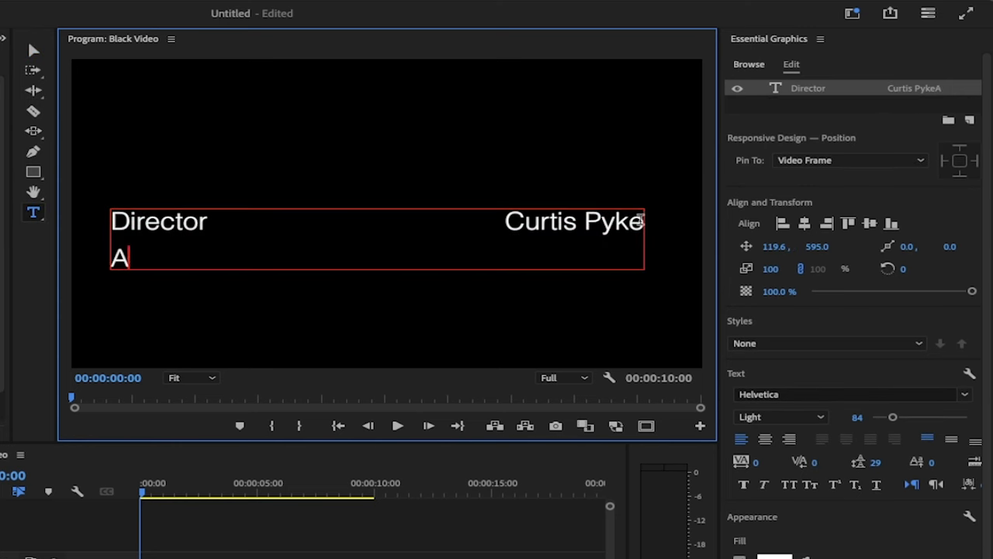
pyautogui.write('ctor')
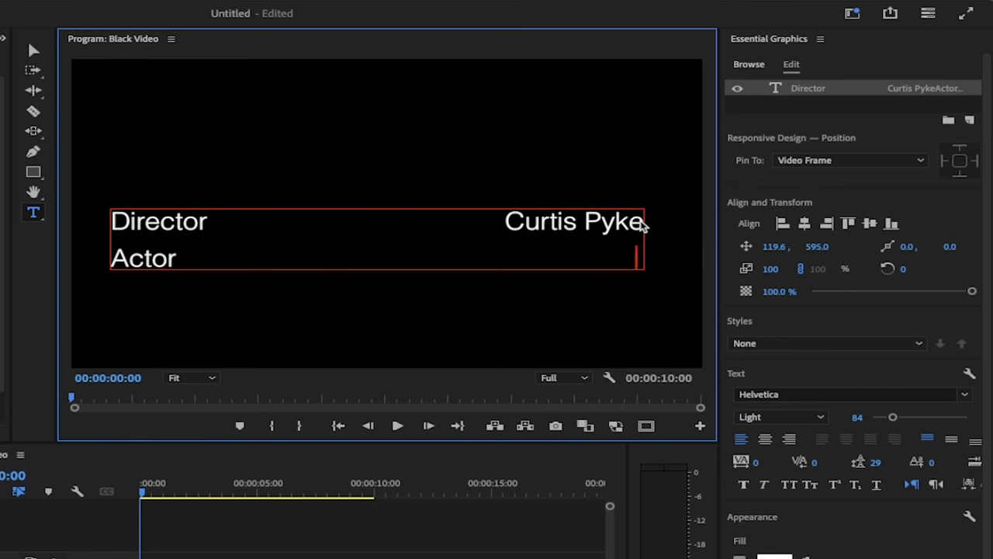
pyautogui.write('Mickey')
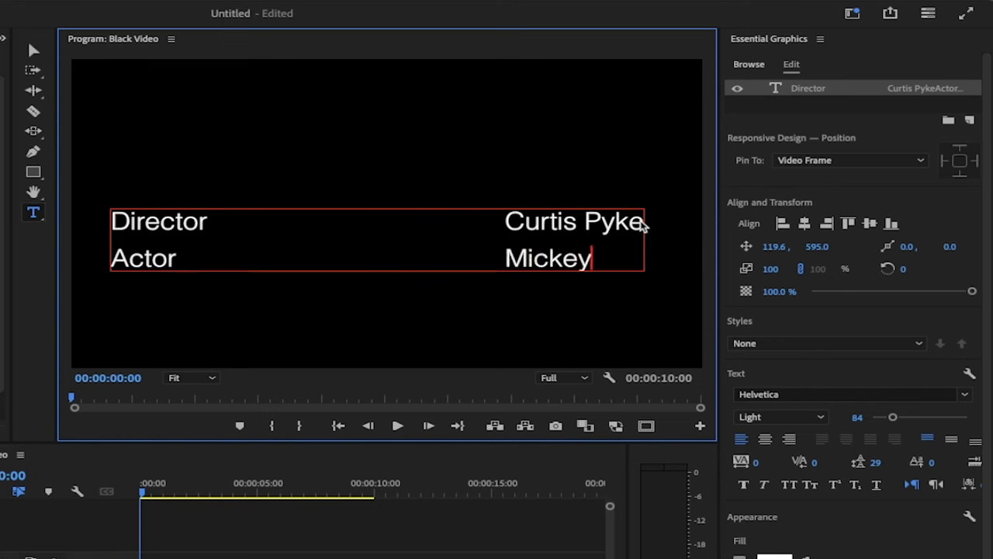
pyautogui.write('Mouse')
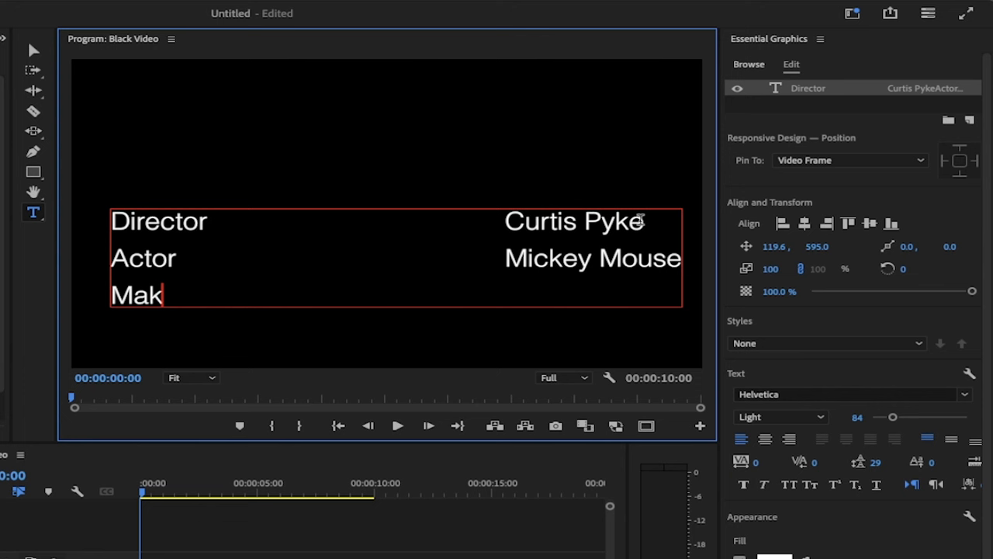
pyautogui.write('e-Up')
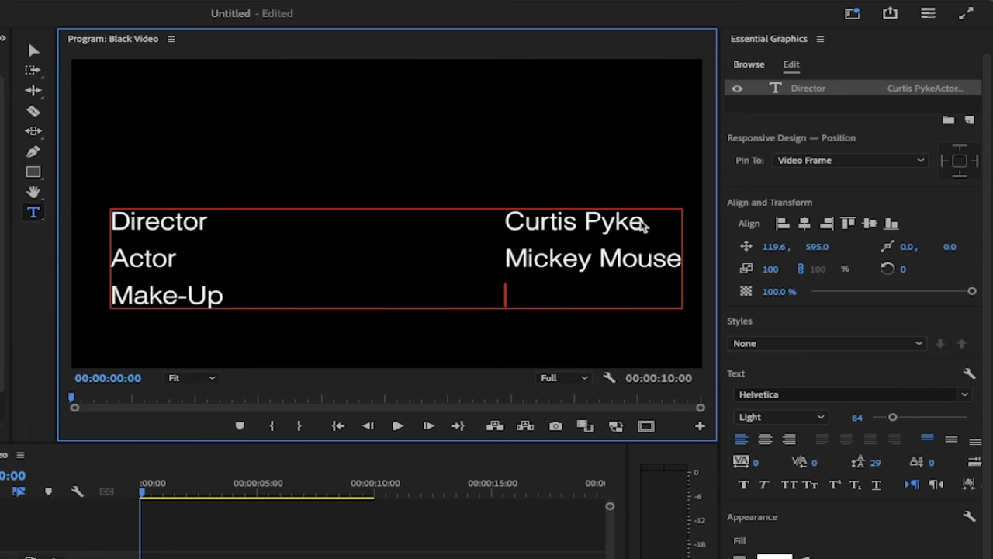
pyautogui.write('Jo Mamma')
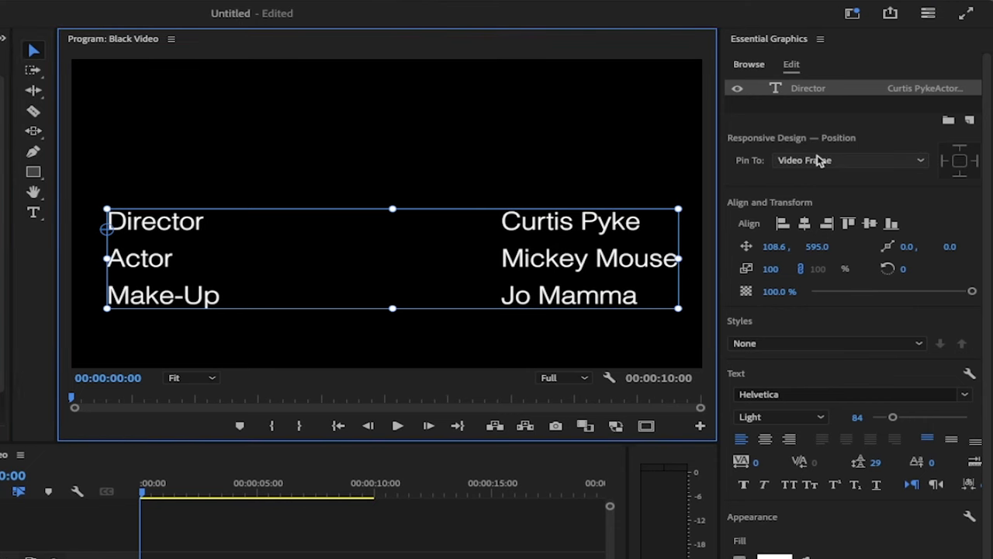
# Step: Leave text editing so the graphic's Responsive Design — Time settings appear
pyautogui.click(805, 224)
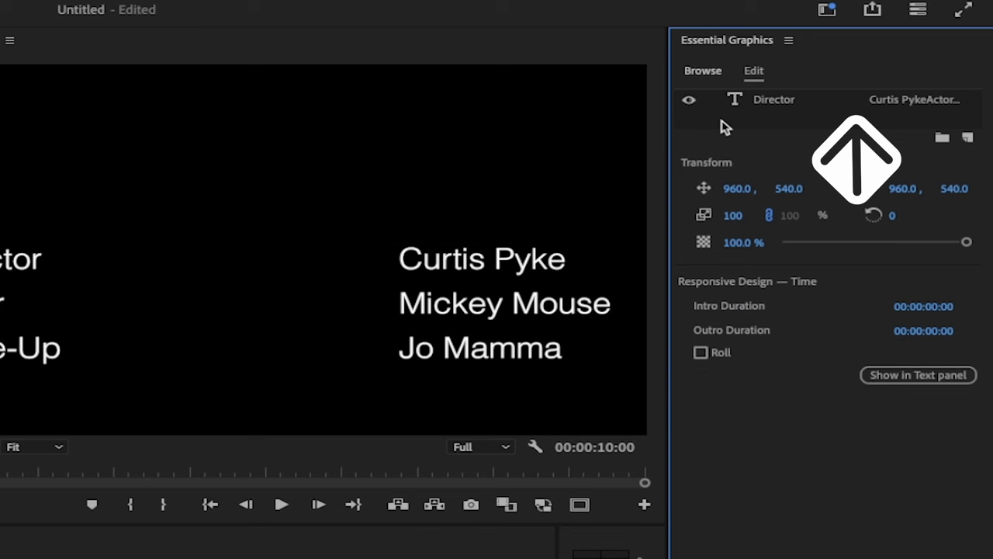
pyautogui.moveTo(305, 322)
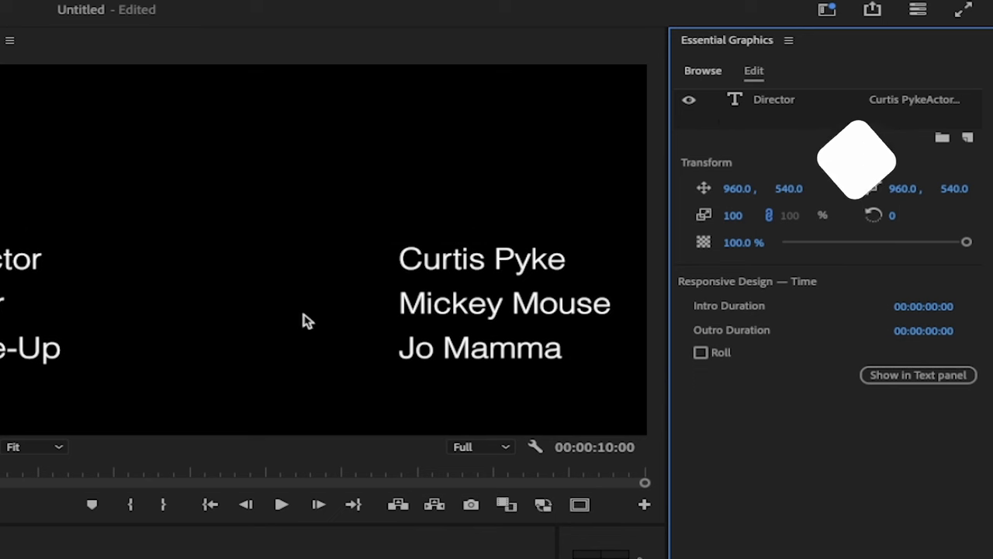
pyautogui.moveTo(774, 291)
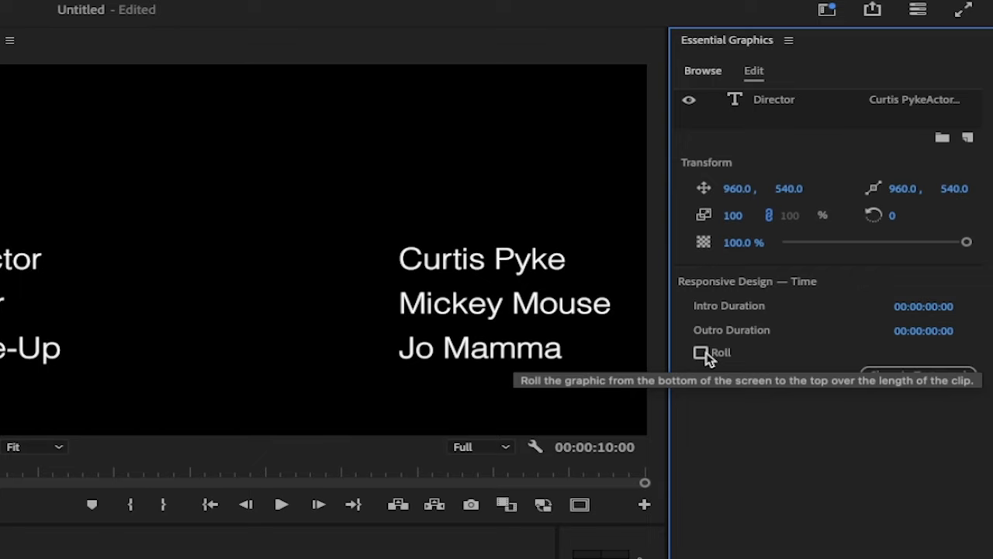
# Step: Enable Roll with Start Offscreen and End Offscreen for the credits graphic
pyautogui.click(701, 352)
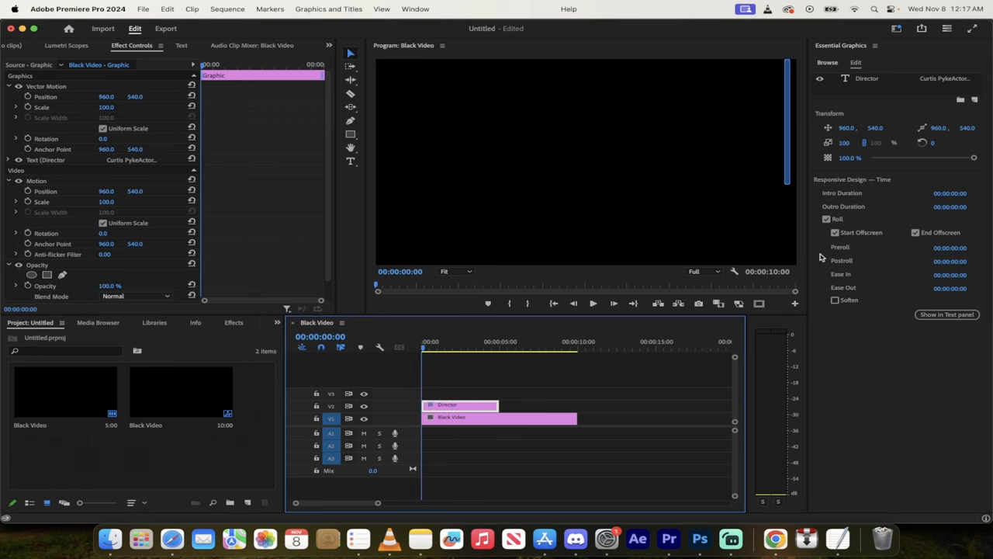
pyautogui.moveTo(937, 229)
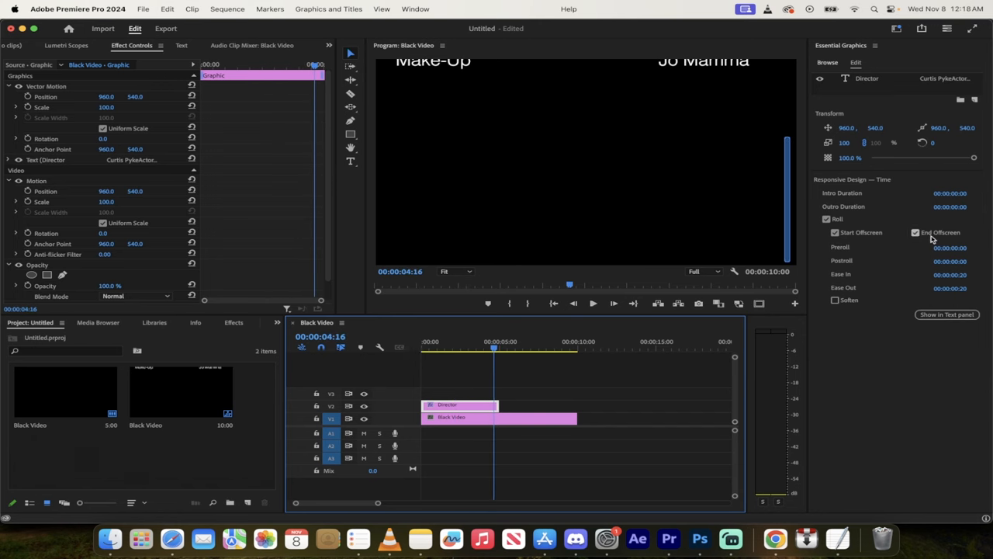
# Step: Set roll Ease In and Ease Out to 00:00:00:20 and preview the credits midway
pyautogui.click(915, 233)
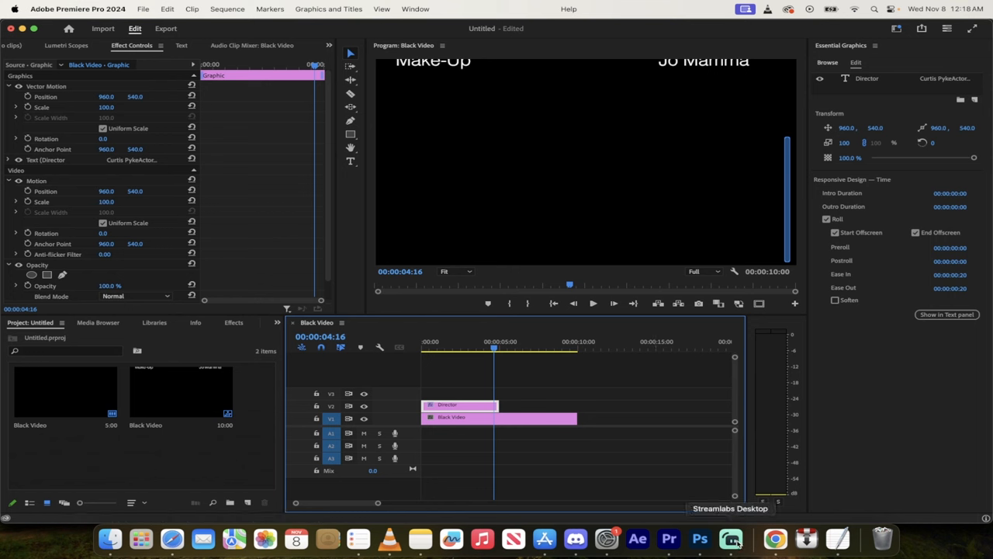